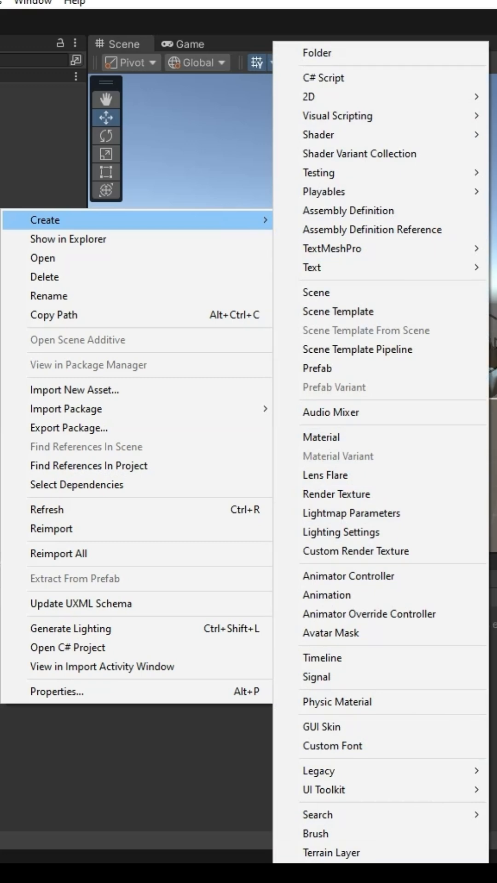
Create a new Input Actions asset named PlayerManager from the Project window
left_click(323, 78)
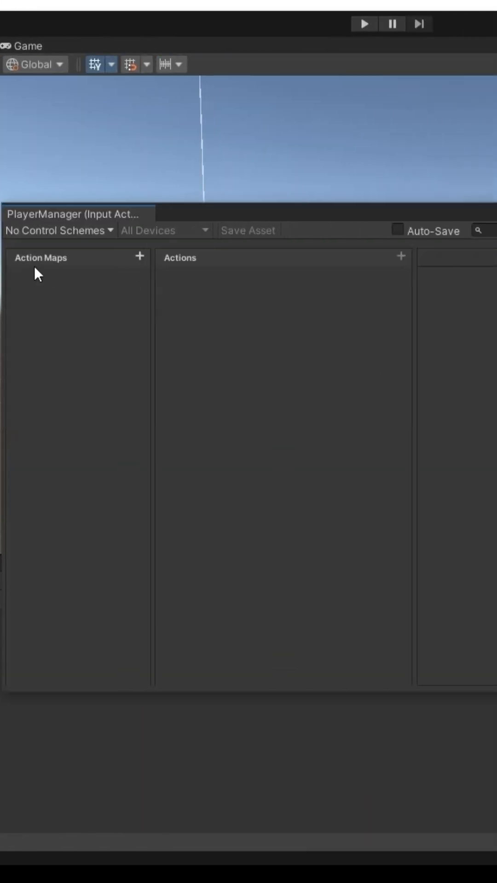
Add a Player action map and rename its first action to Move
left_click(139, 256)
type("Player")
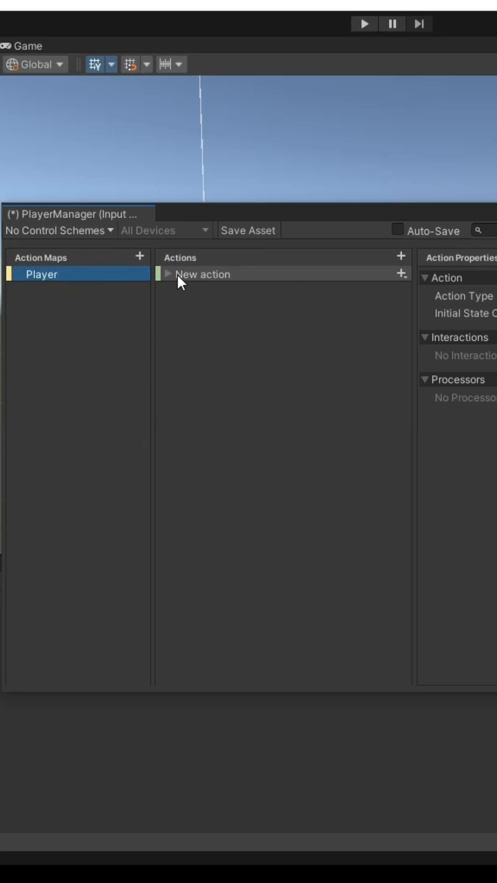
type("Move")
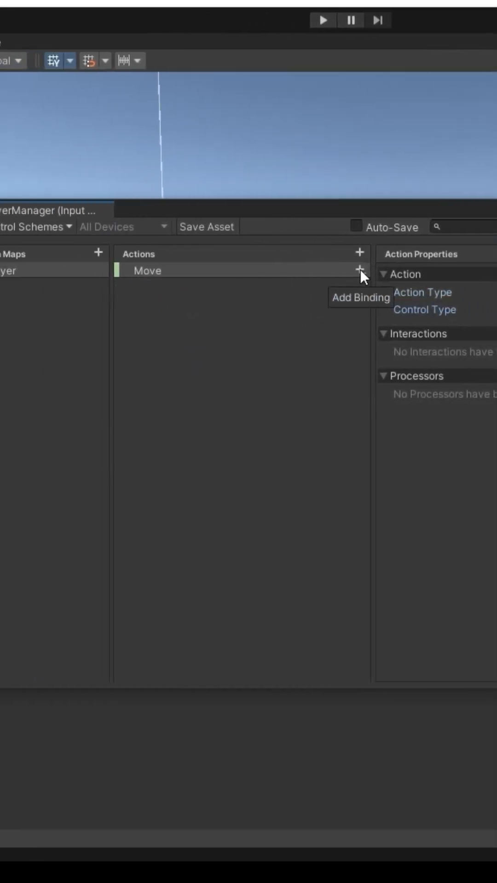
Give Move a WSAD composite (Up W, Down S, Left A) plus an extra binding
left_click(354, 270)
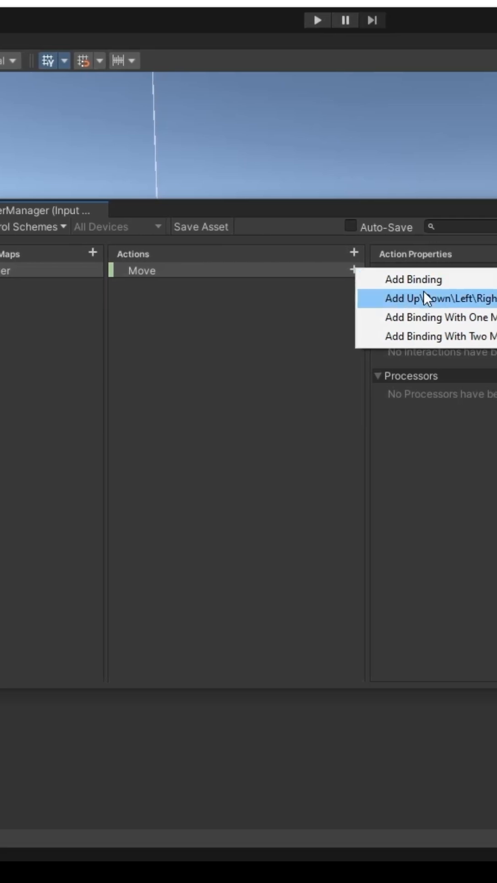
left_click(439, 298)
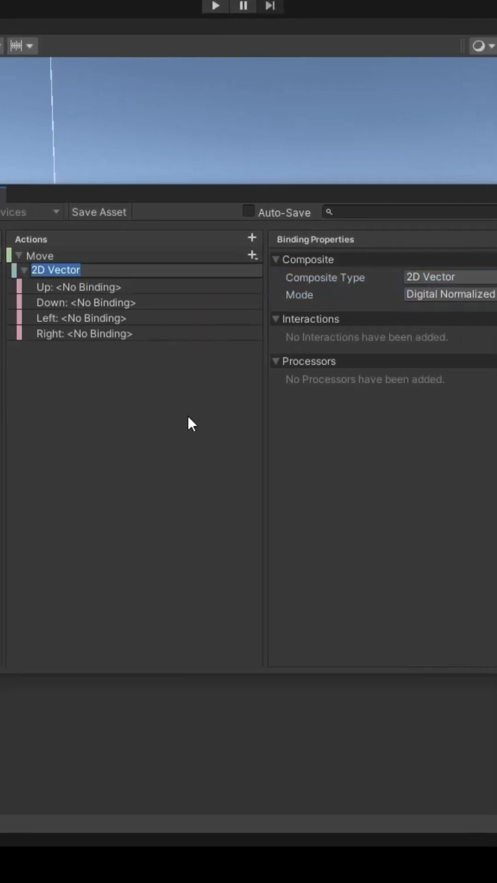
left_click(84, 287)
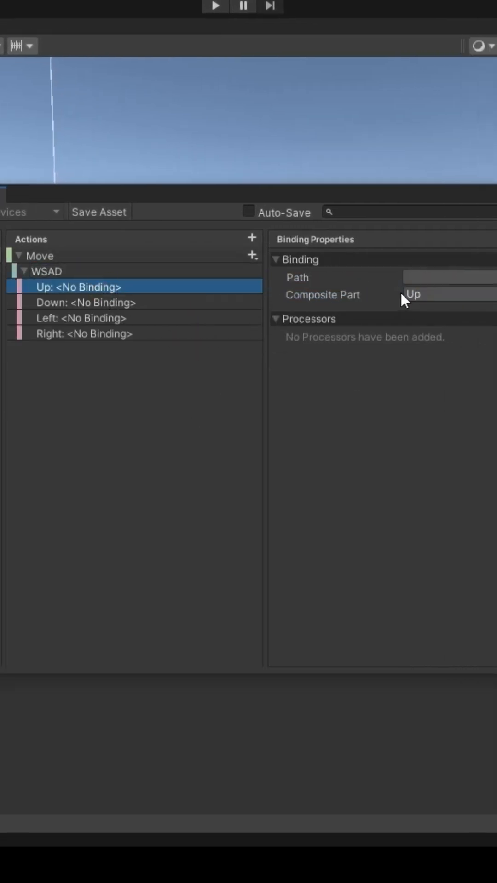
left_click(448, 277)
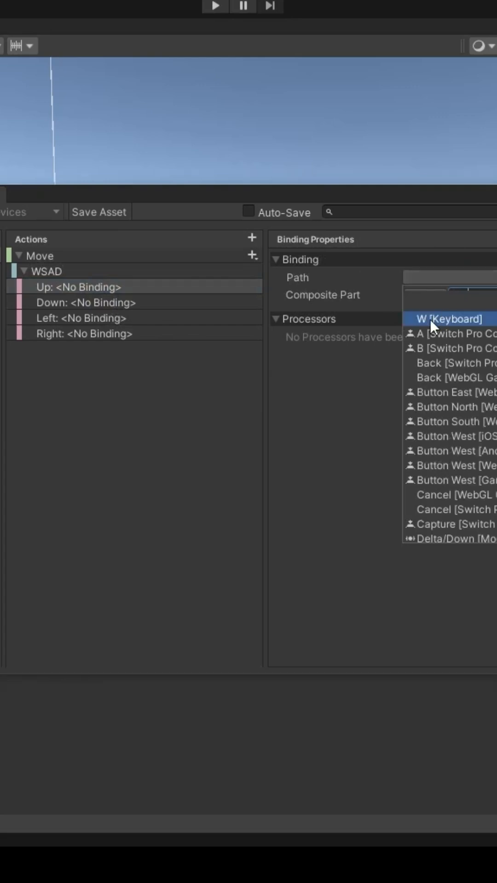
left_click(447, 319)
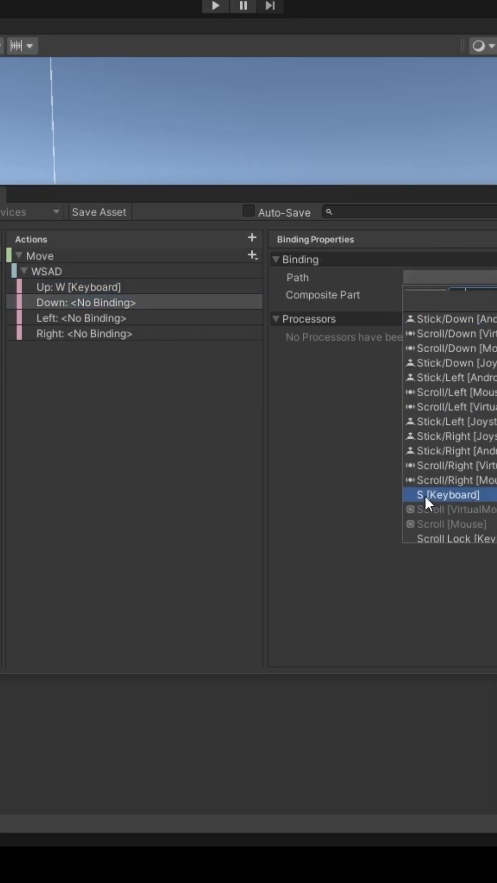
left_click(447, 495)
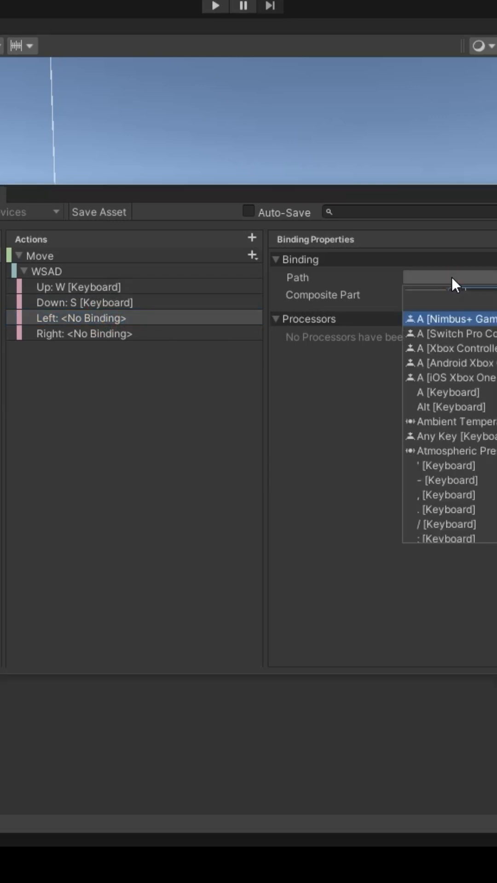
left_click(448, 391)
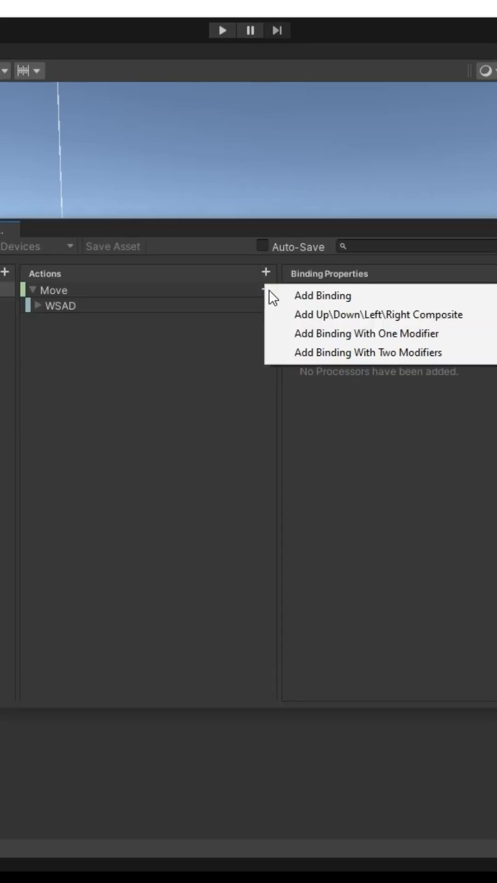
left_click(322, 295)
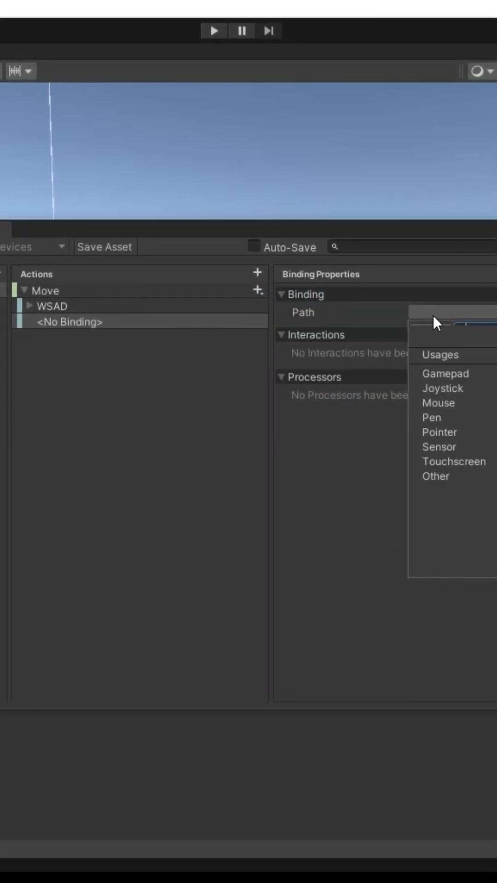
left_click(444, 374)
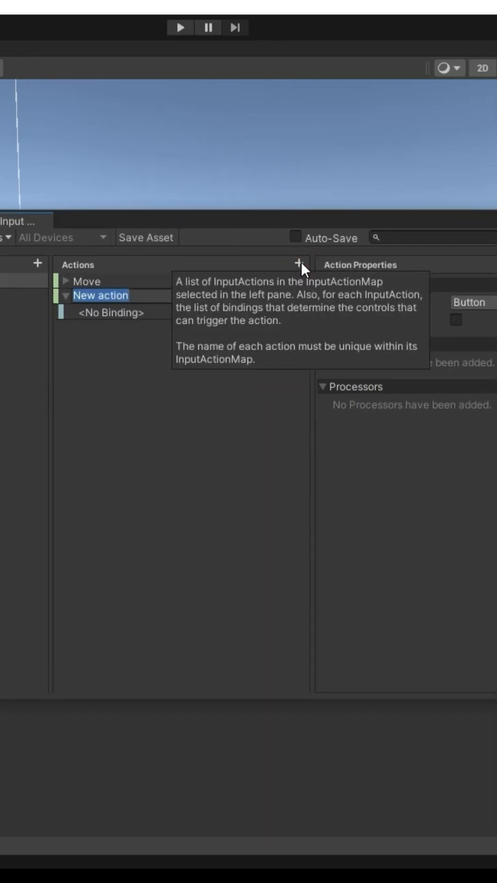
Name the action Look, change its type, and bind Right Stick [Gamepad] and Delta [Pointer]
type("Look")
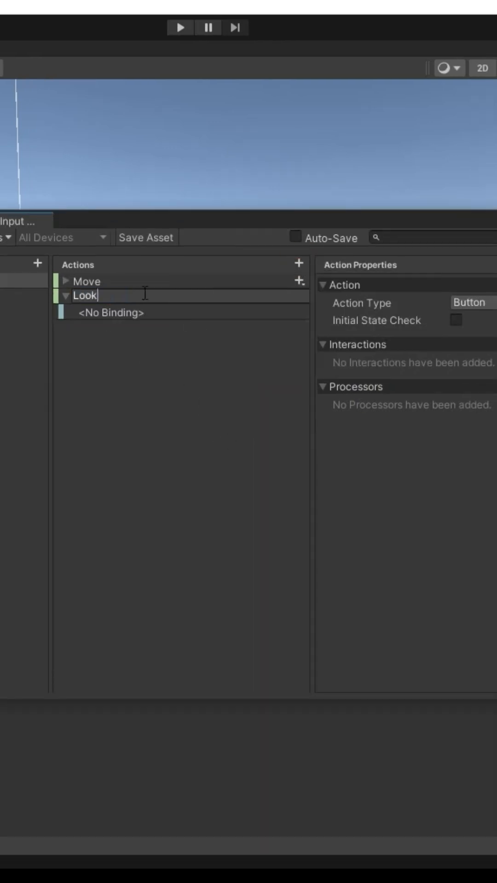
left_click(470, 302)
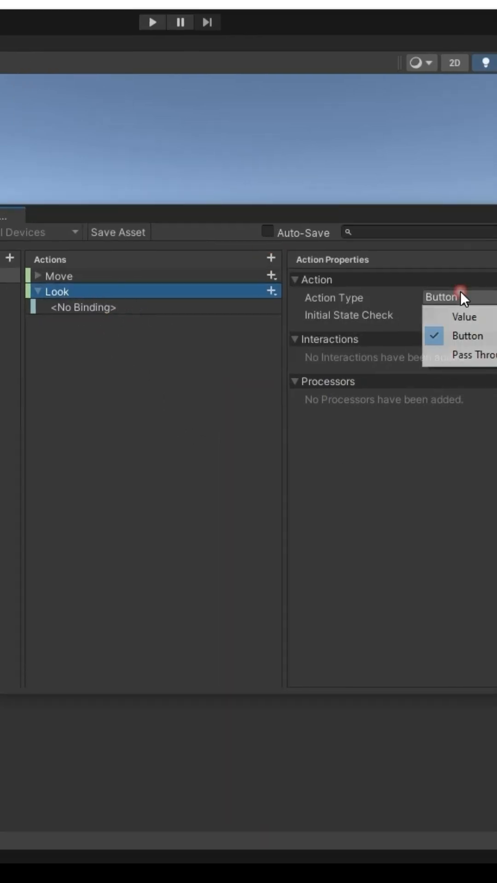
left_click(463, 317)
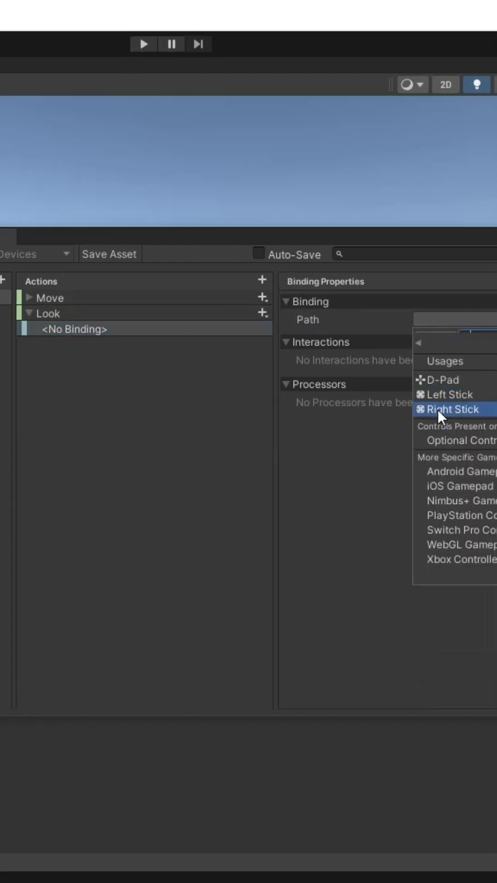
left_click(448, 409)
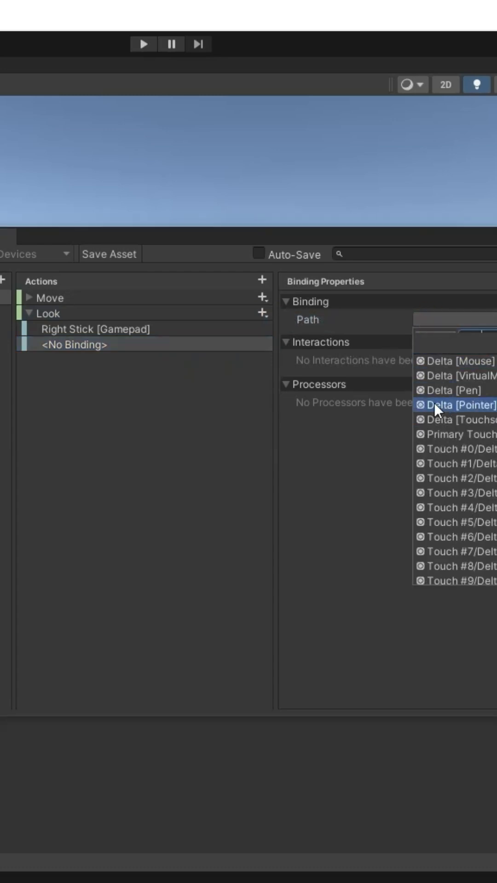
left_click(454, 405)
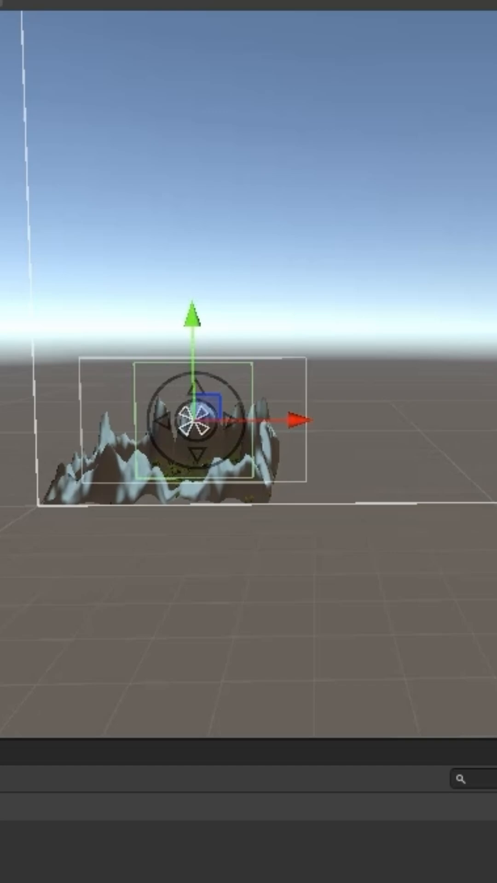
Add an On-Screen Stick component to left-stick using the 'on' component search
type("on")
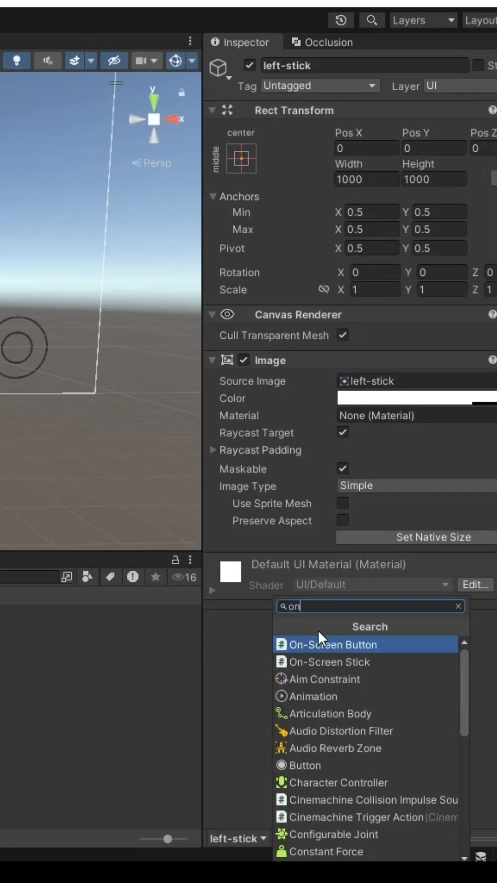
left_click(329, 662)
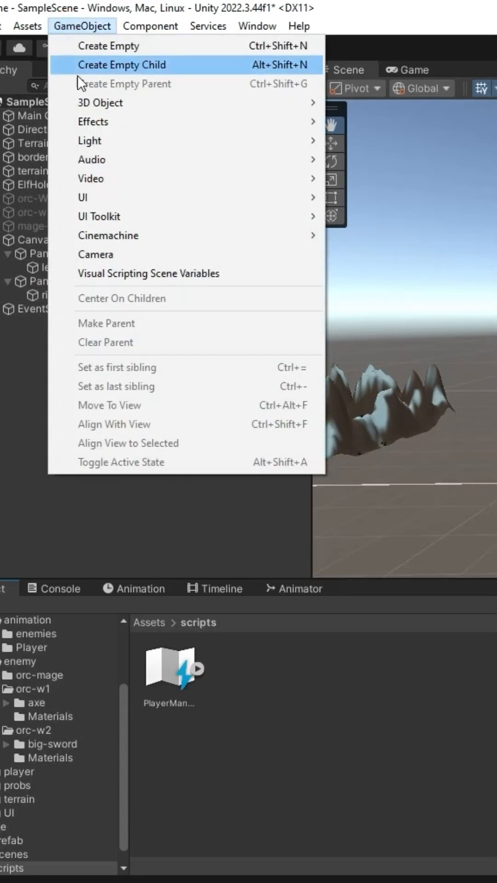
mouse_move(108, 235)
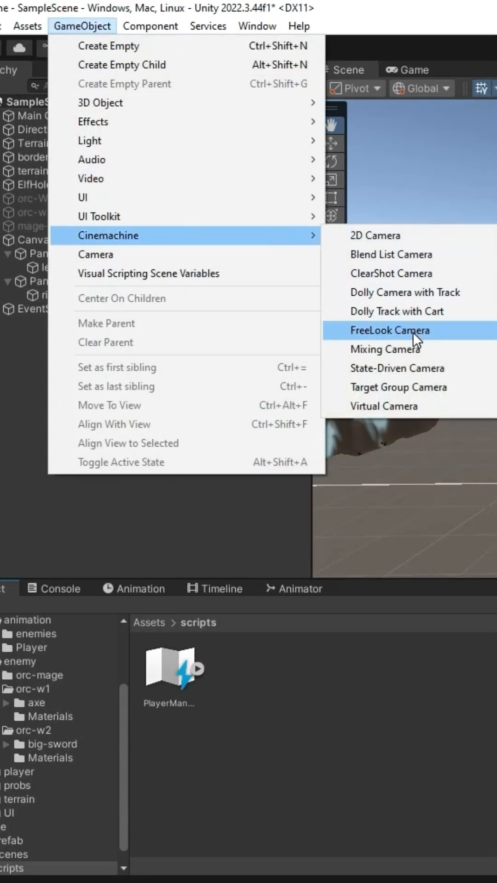
Add a Cinemachine FreeLook Camera to the scene
left_click(389, 330)
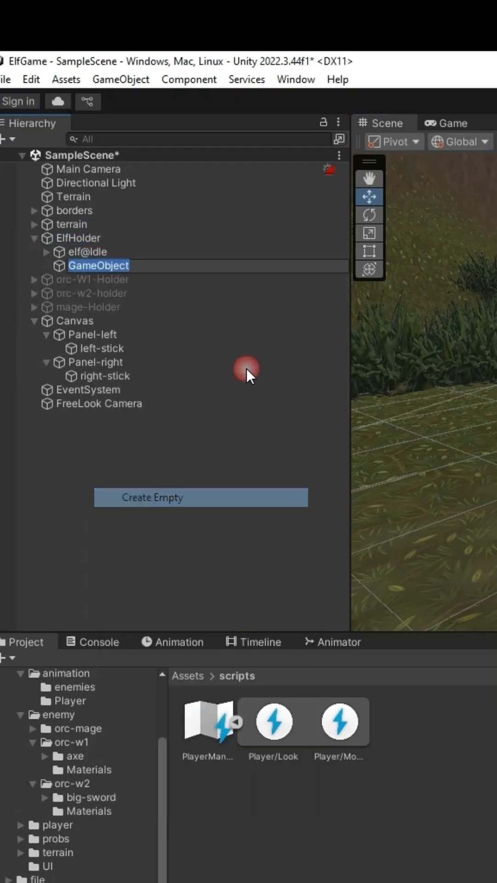
Name the empty cameraFallow, make it the FreeLook target, and adjust the bottom orbit height
type("camera")
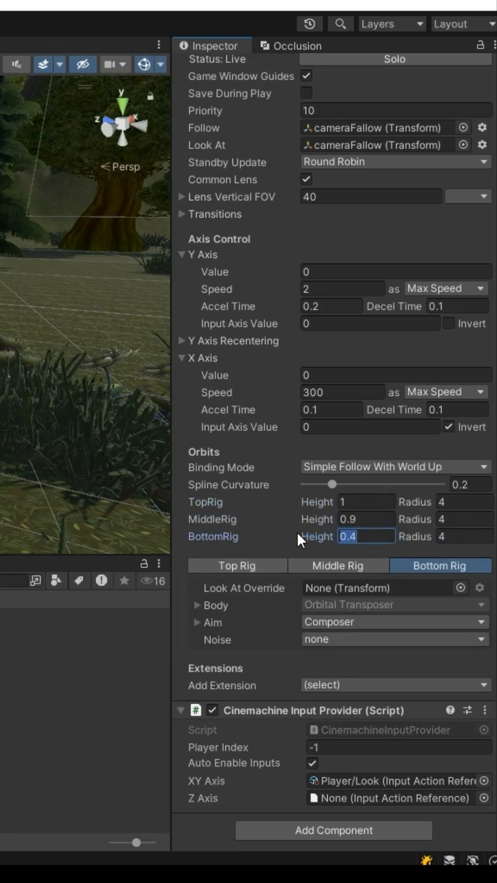
left_click(248, 24)
type("pl")
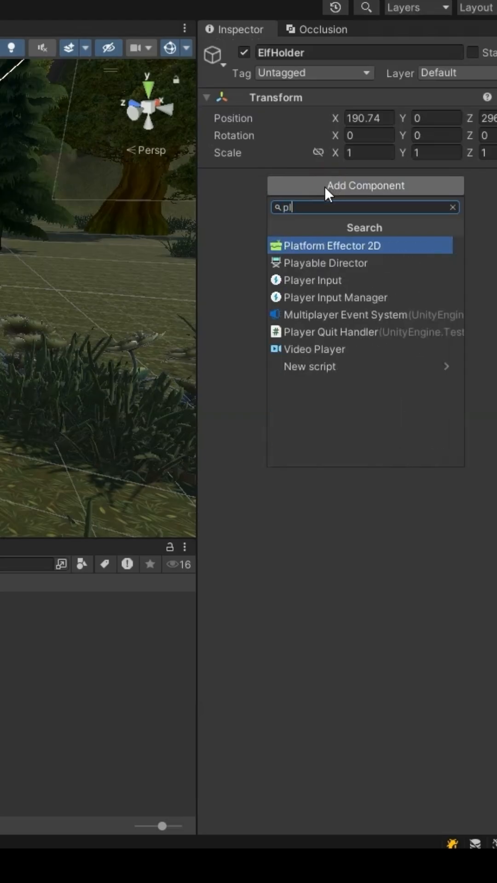
Add a Player Input component to ElfHolder and choose its notification behavior
left_click(313, 280)
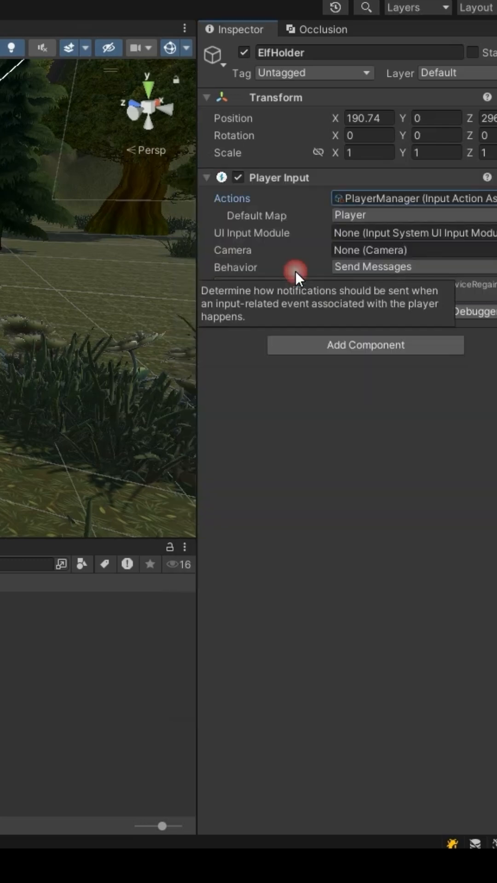
left_click(134, 110)
type("Jum")
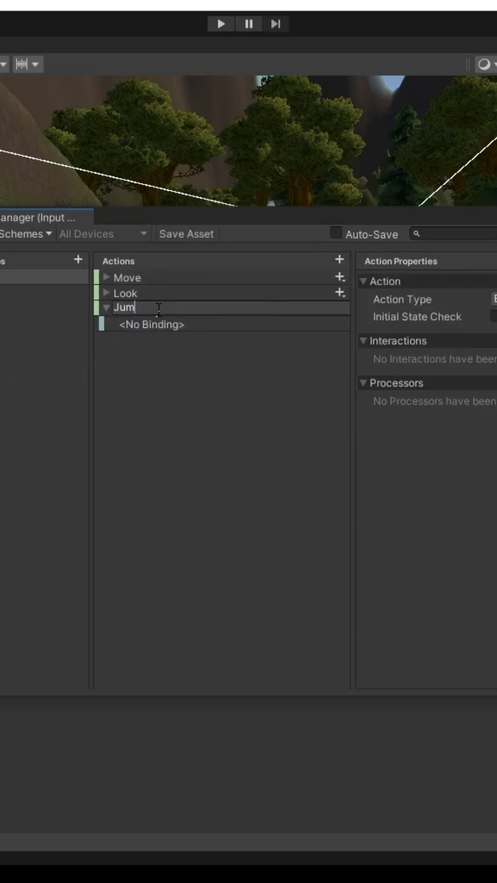
Name the new Player map action Jump
left_click(78, 323)
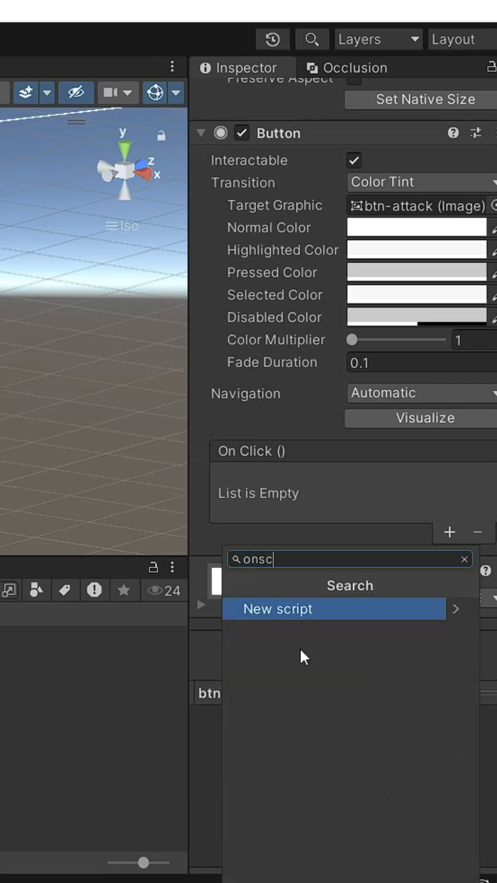
Attach an On-Screen Button component to btn-attack
left_click(276, 609)
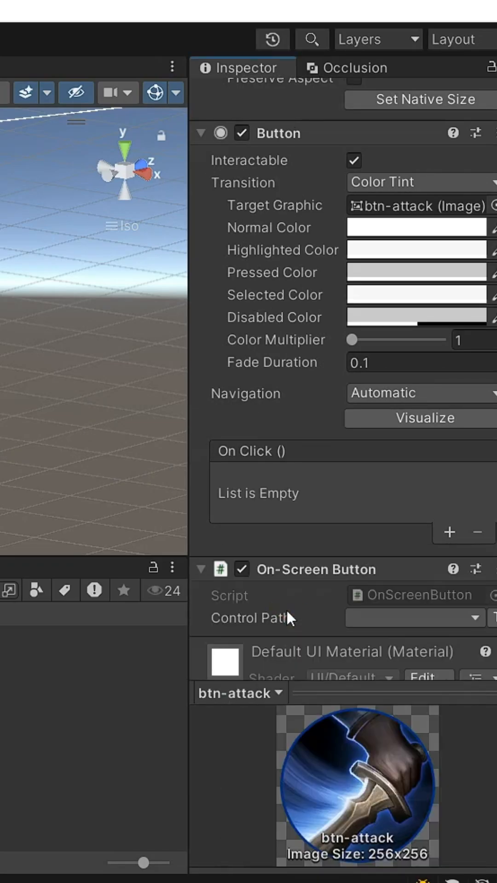